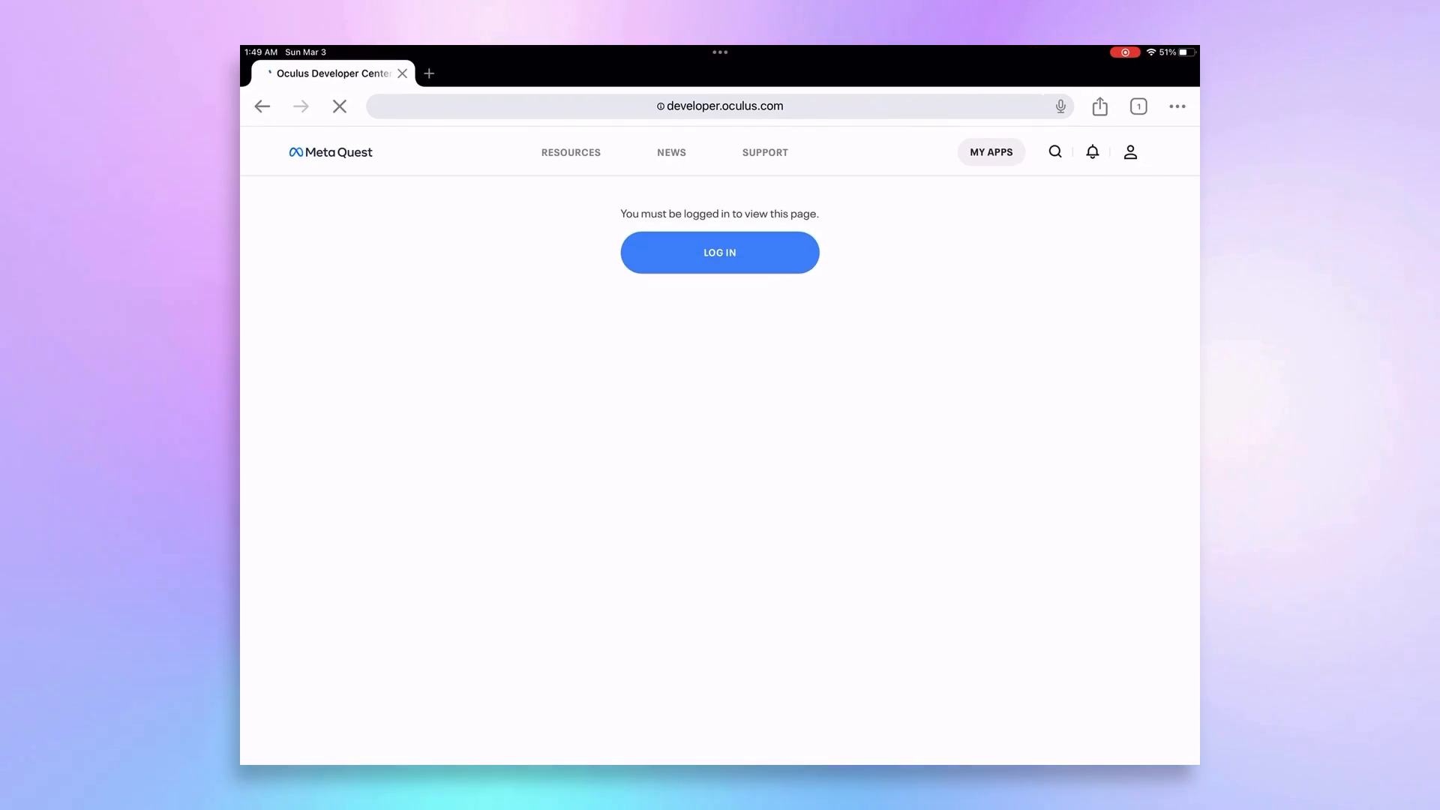
# - Log in to the Meta Quest Developer Center to reach the account verification page
pyautogui.click(719, 253)
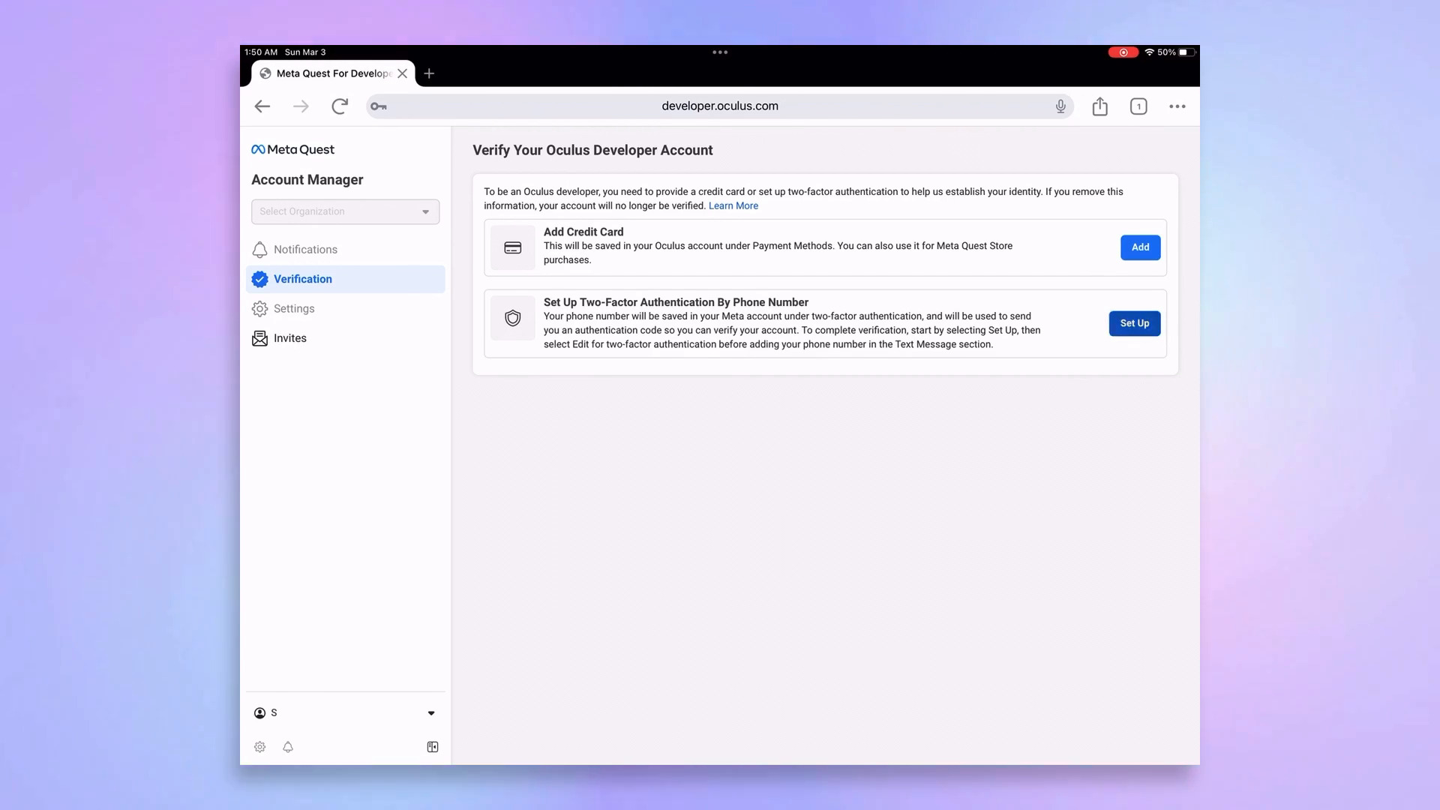
# - Set up text-message (SMS) two-factor authentication for the Stellar VR account
pyautogui.click(1134, 323)
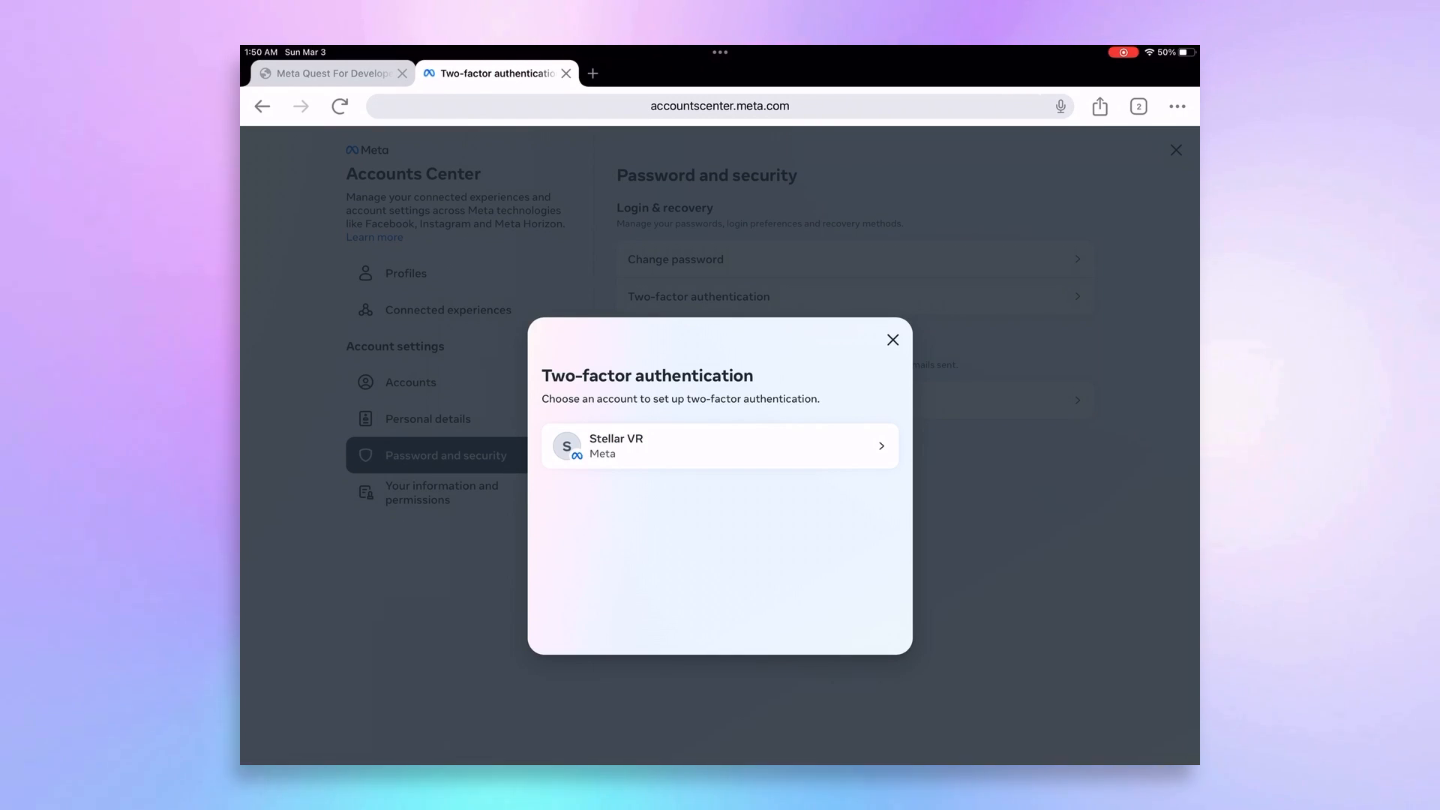
pyautogui.click(719, 445)
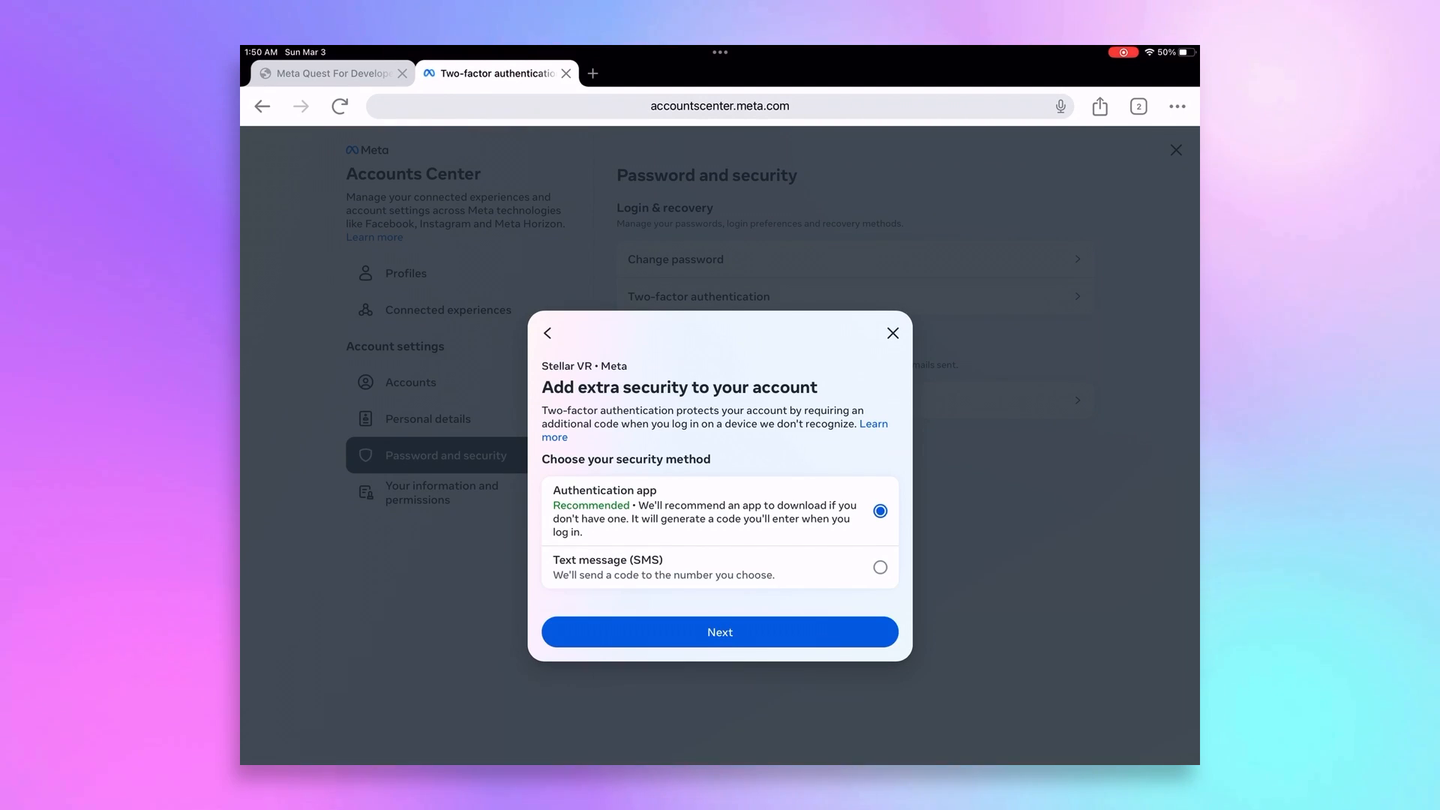
pyautogui.click(880, 567)
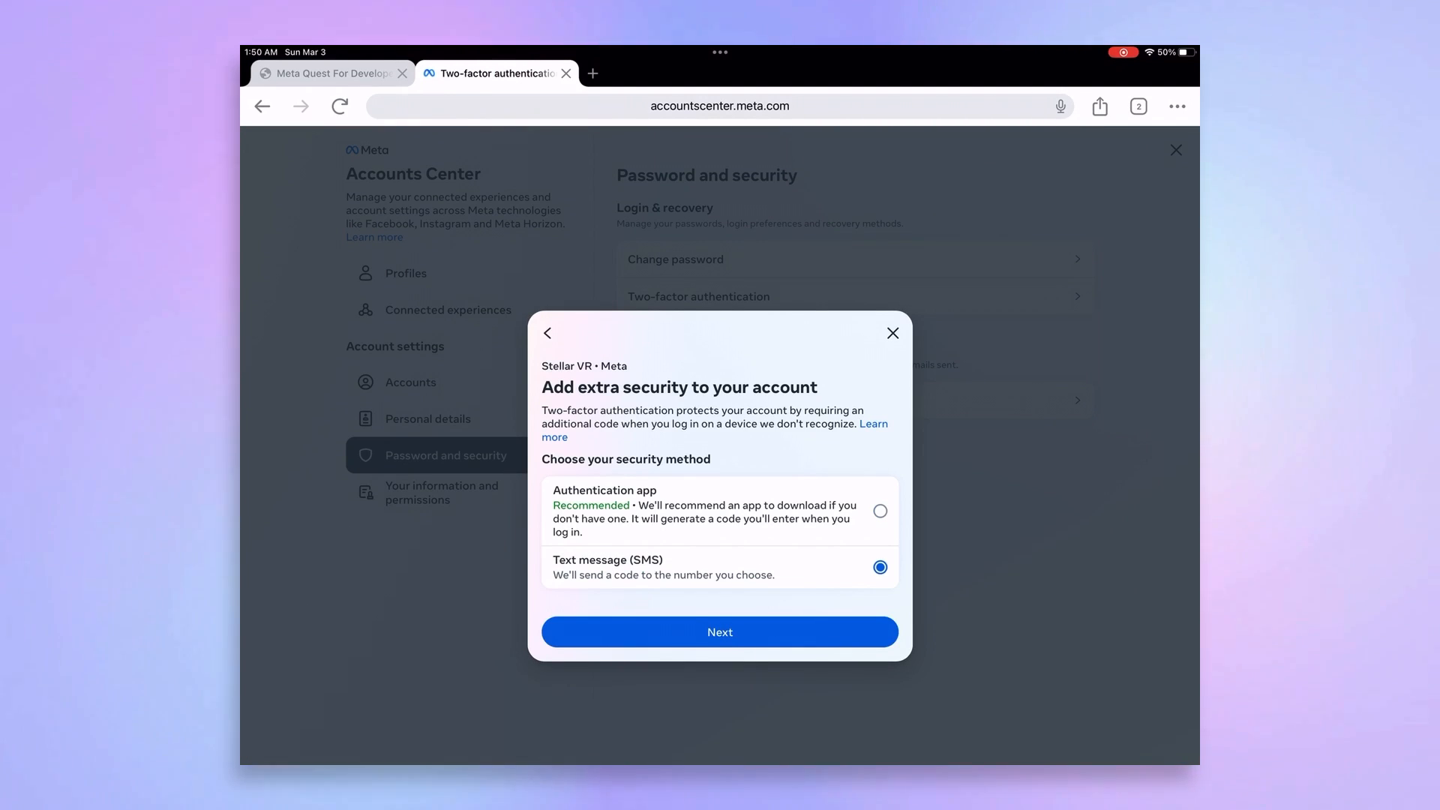
pyautogui.click(720, 632)
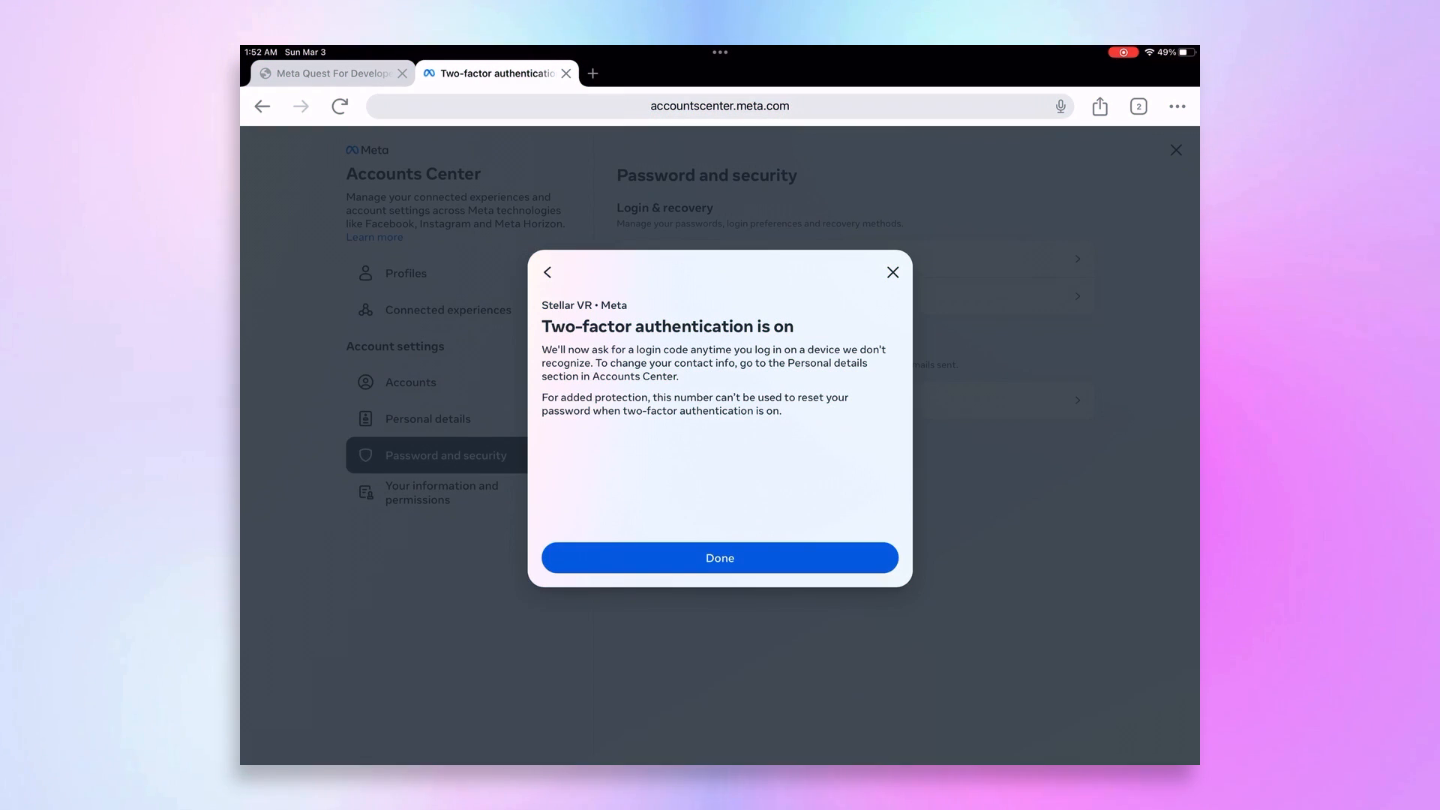
pyautogui.click(720, 557)
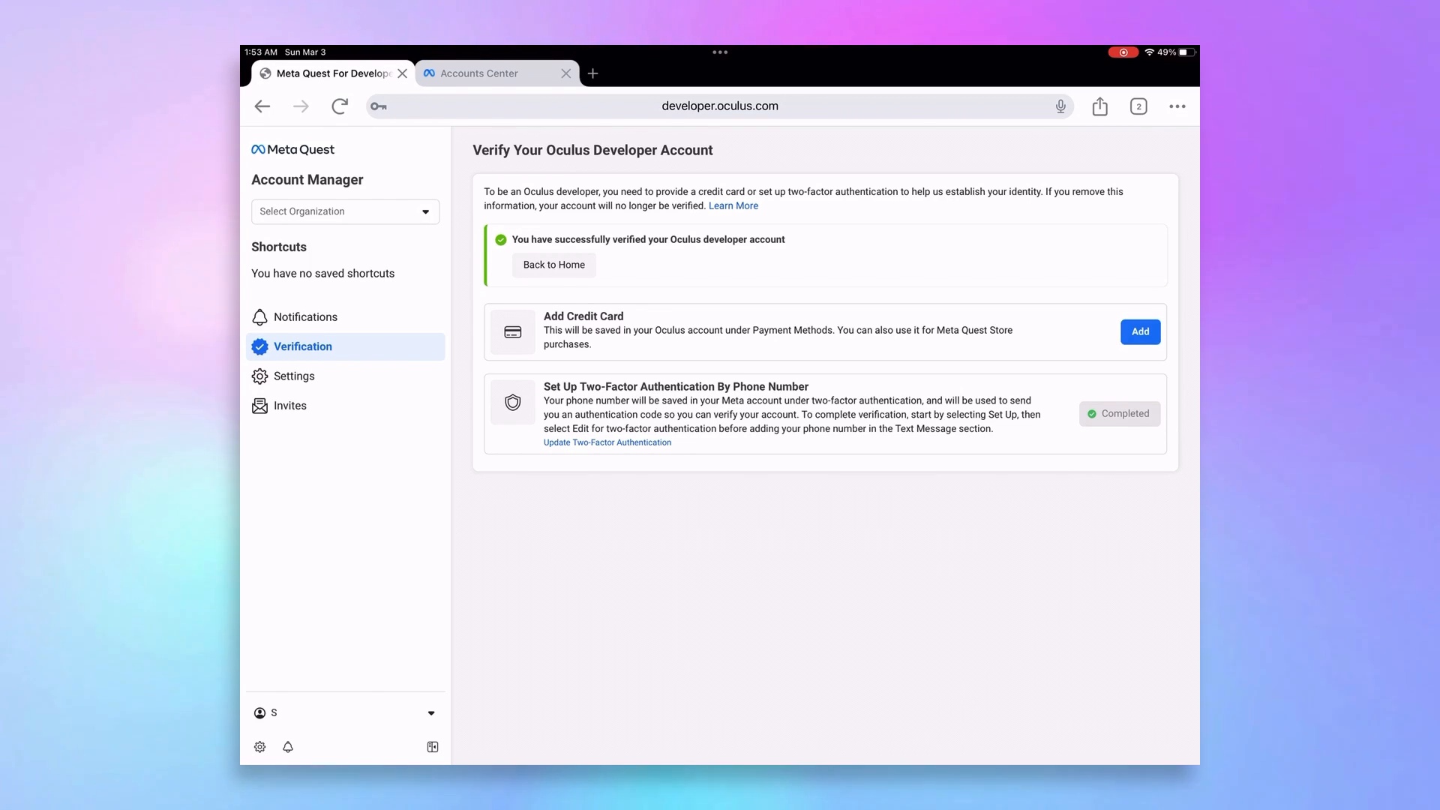
# - Create organization 'Stellarvrrrr', accepting the developer terms and non-disclosure agreement
pyautogui.click(345, 211)
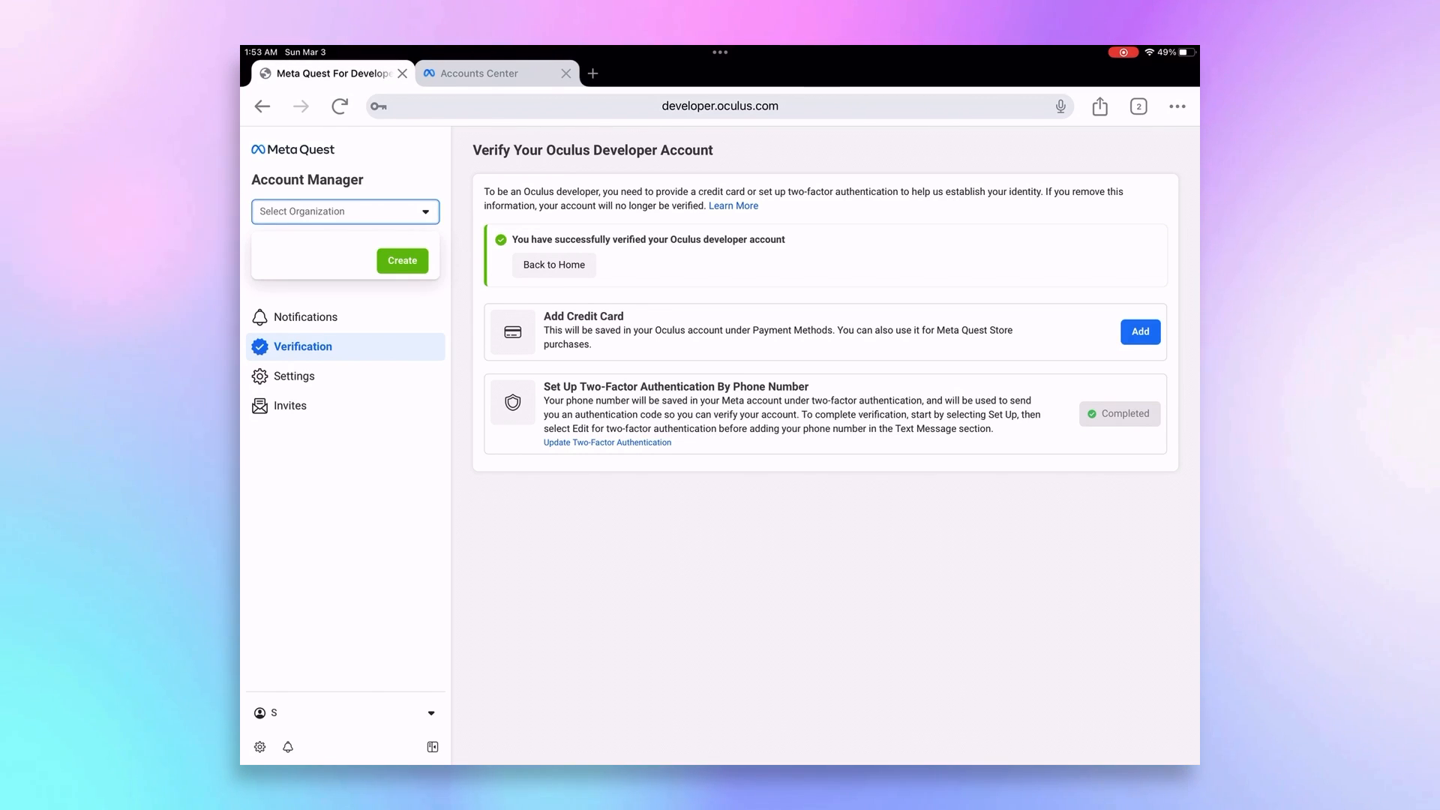
pyautogui.click(401, 261)
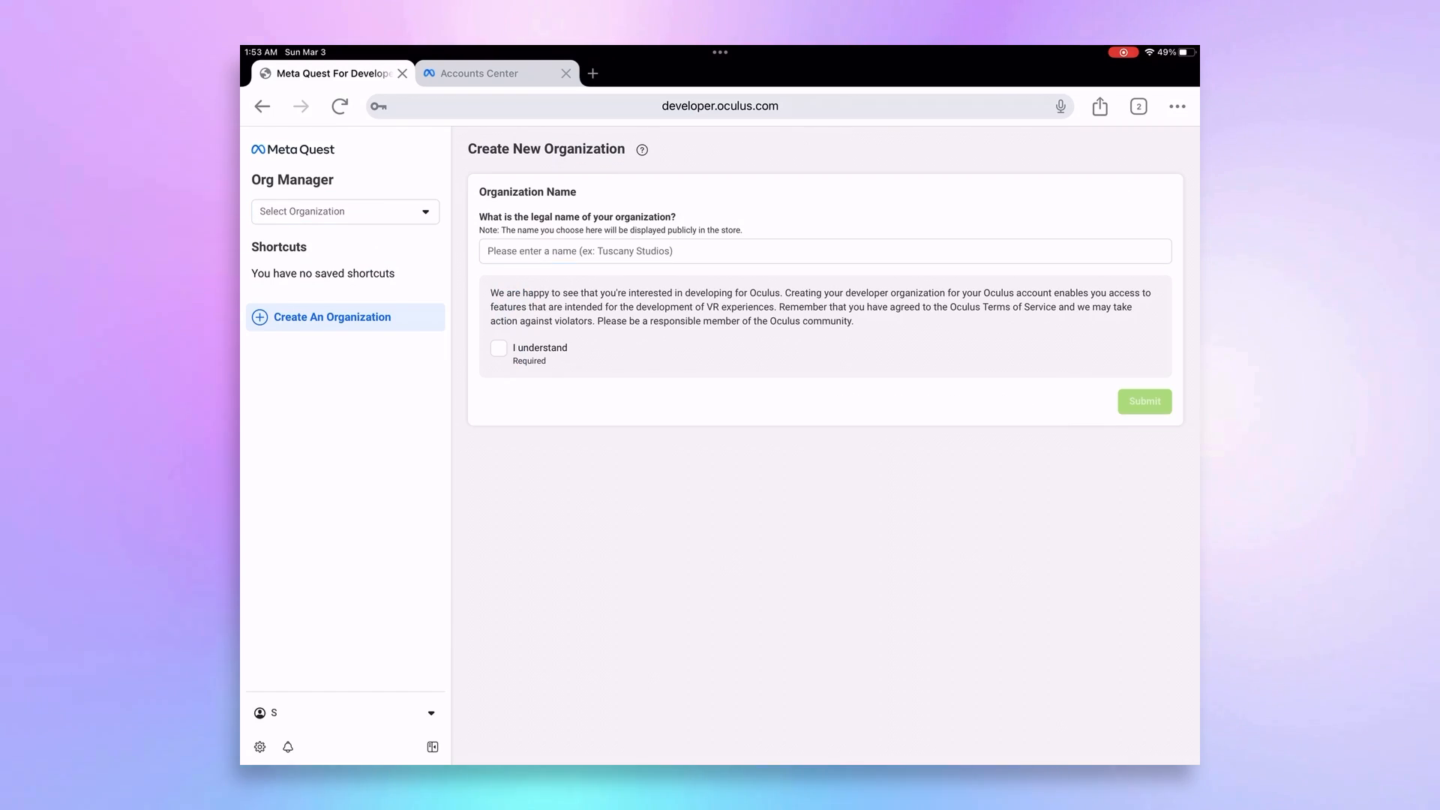
pyautogui.write('Stellarvrrrr')
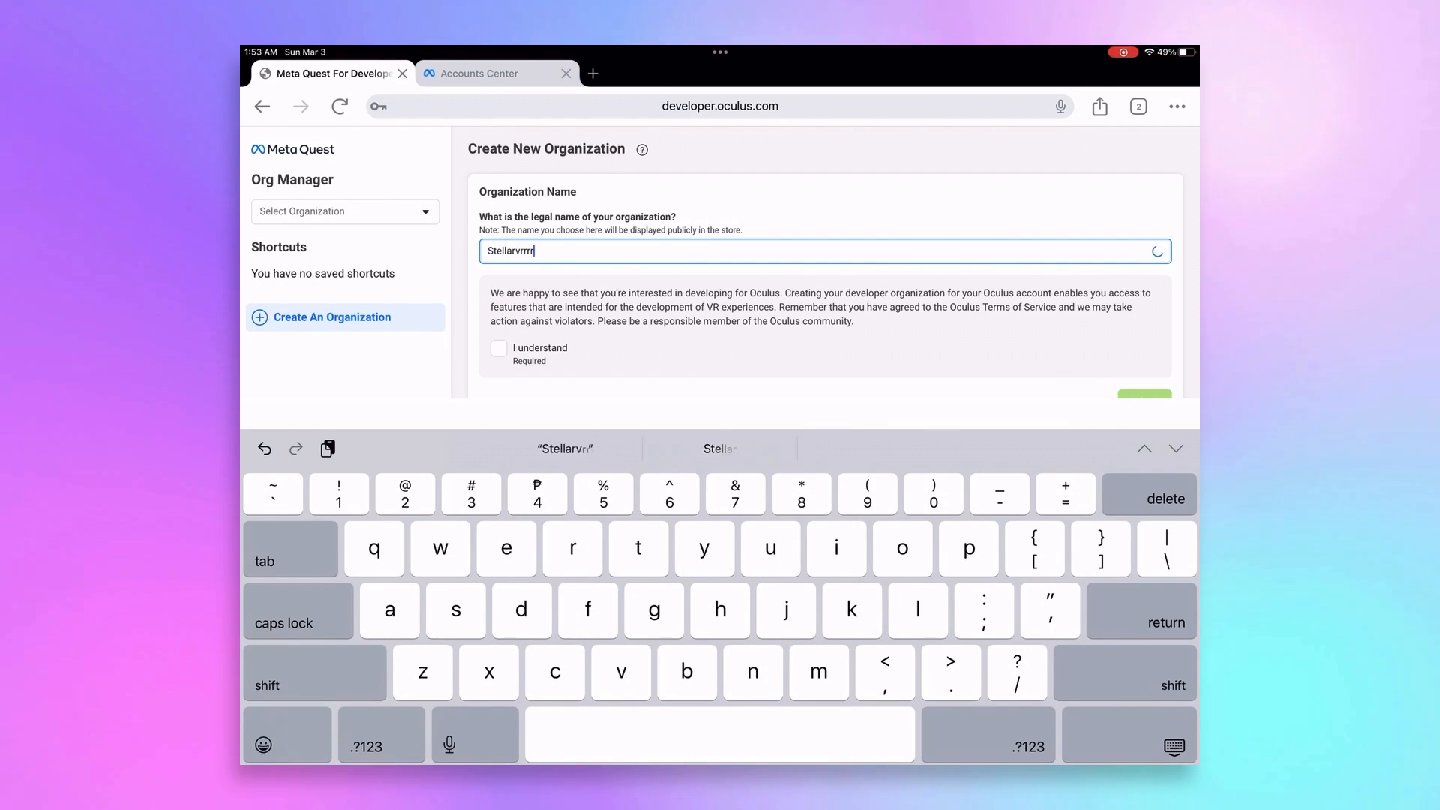
pyautogui.click(498, 349)
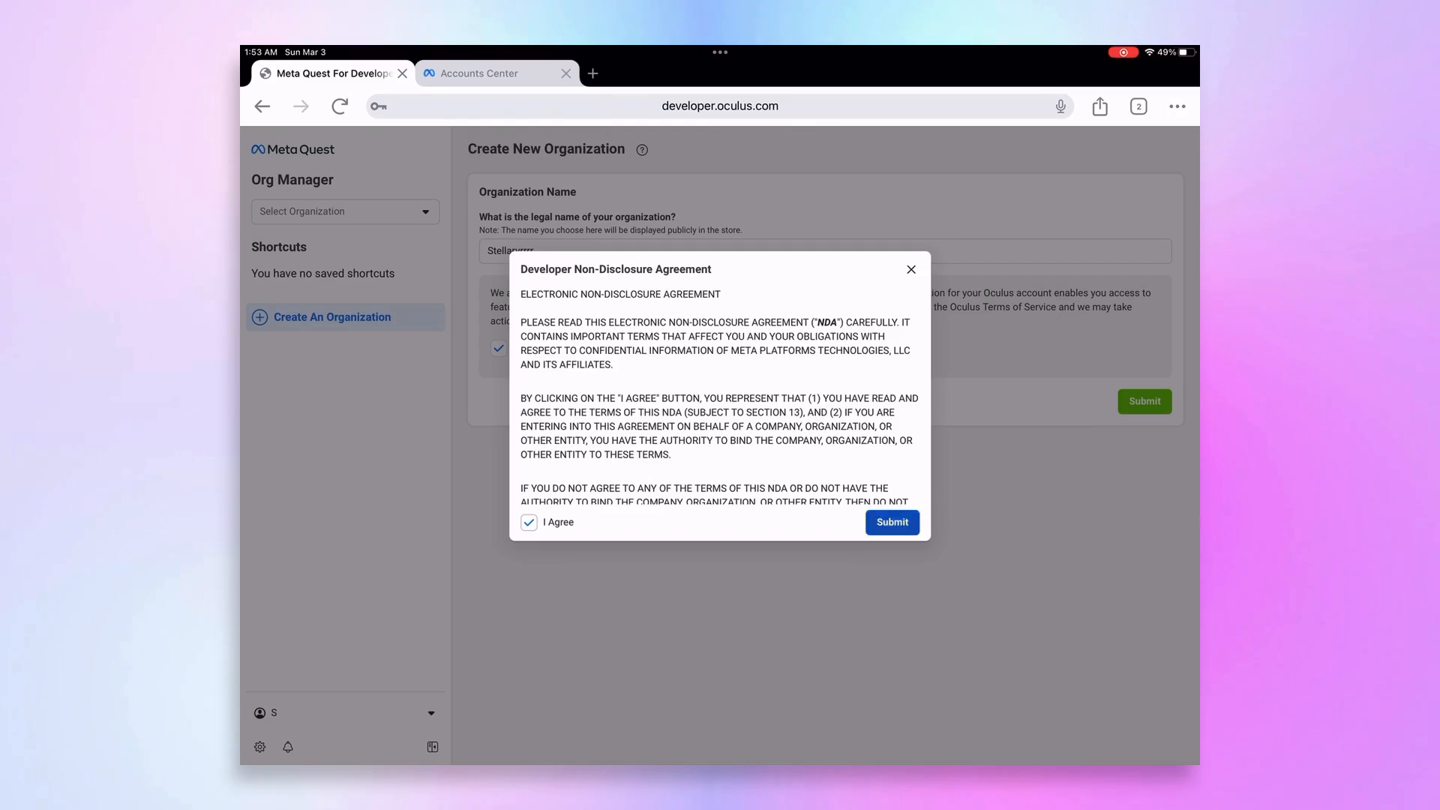
pyautogui.click(891, 522)
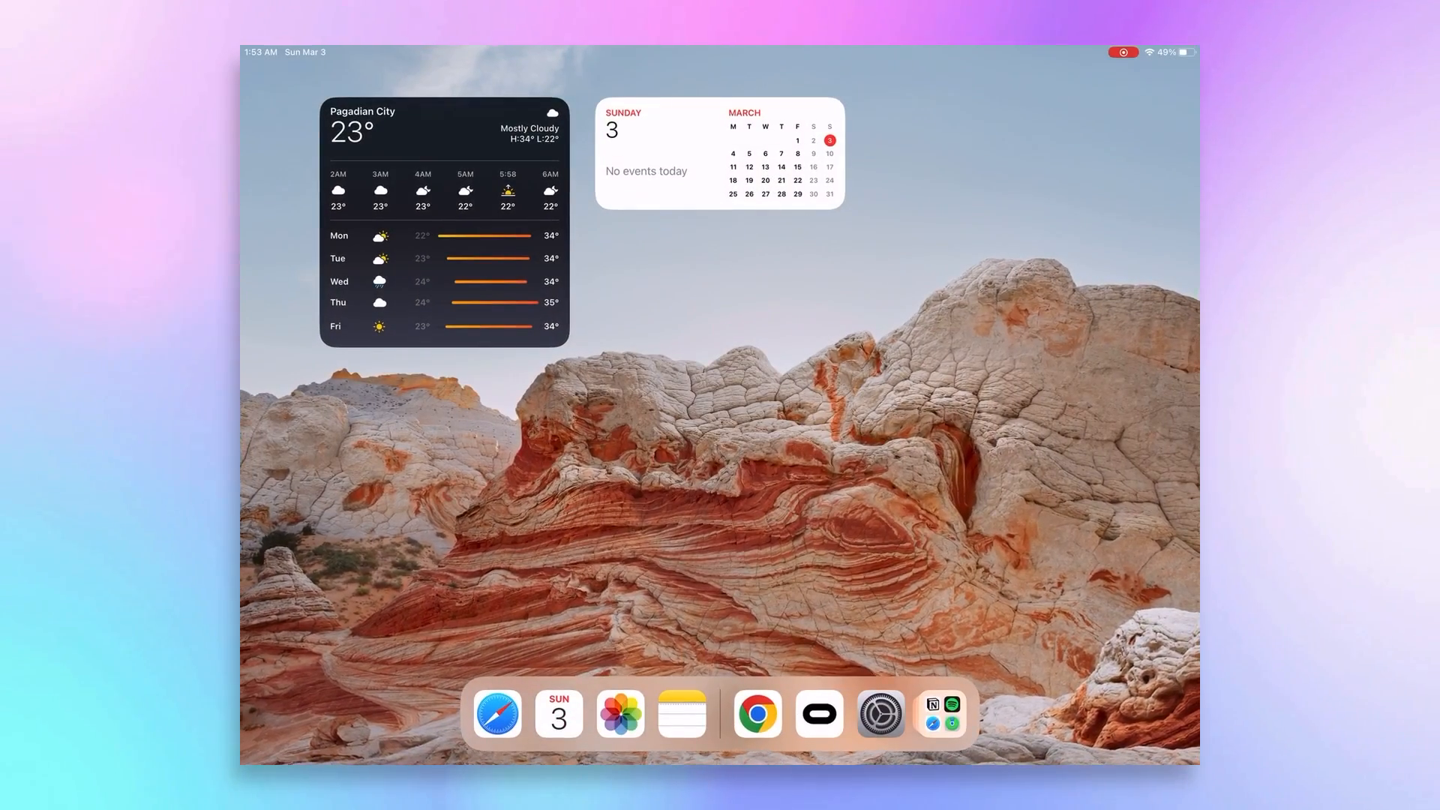
# - Open the Meta Quest app and show the Meta Quest 3 headset settings
pyautogui.click(829, 715)
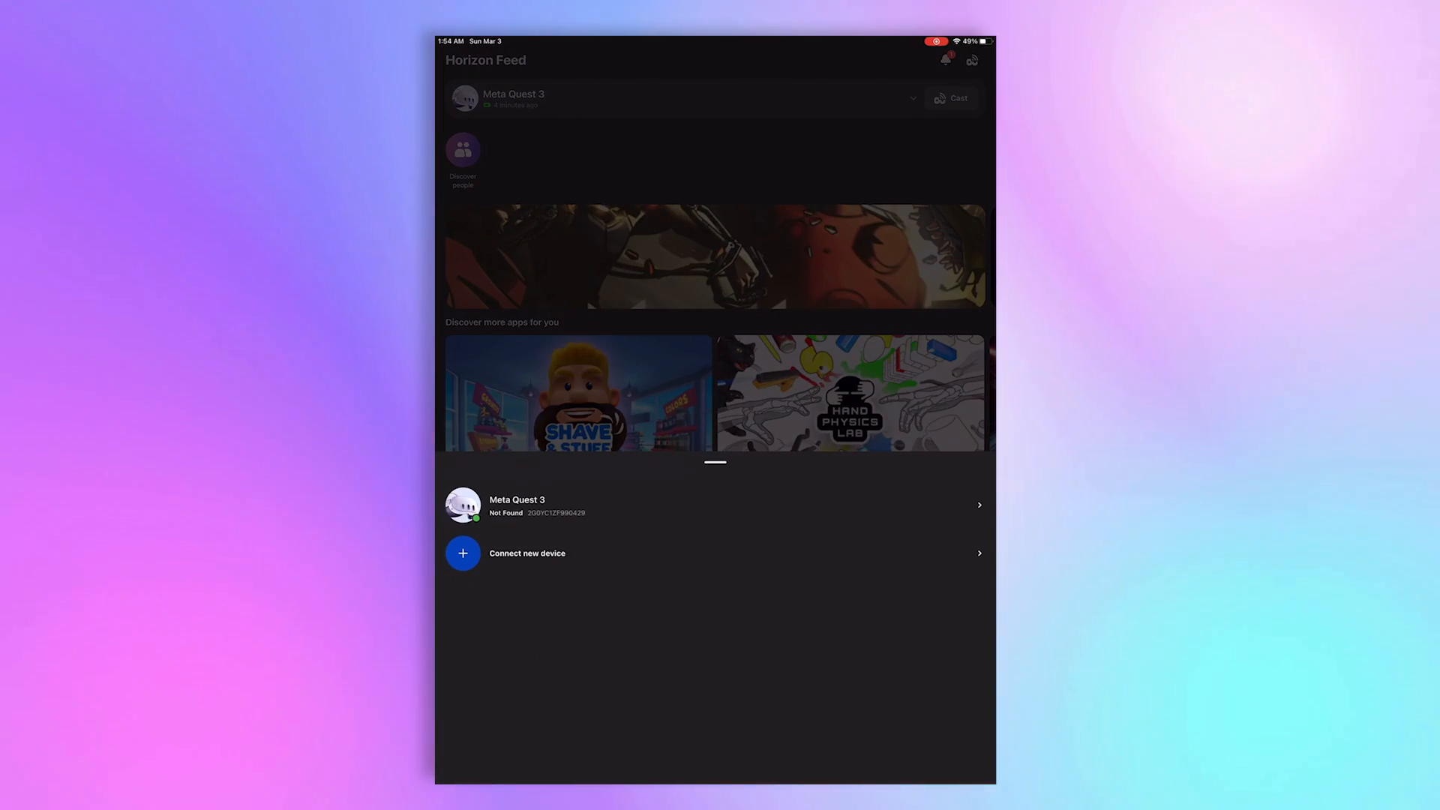
pyautogui.click(527, 505)
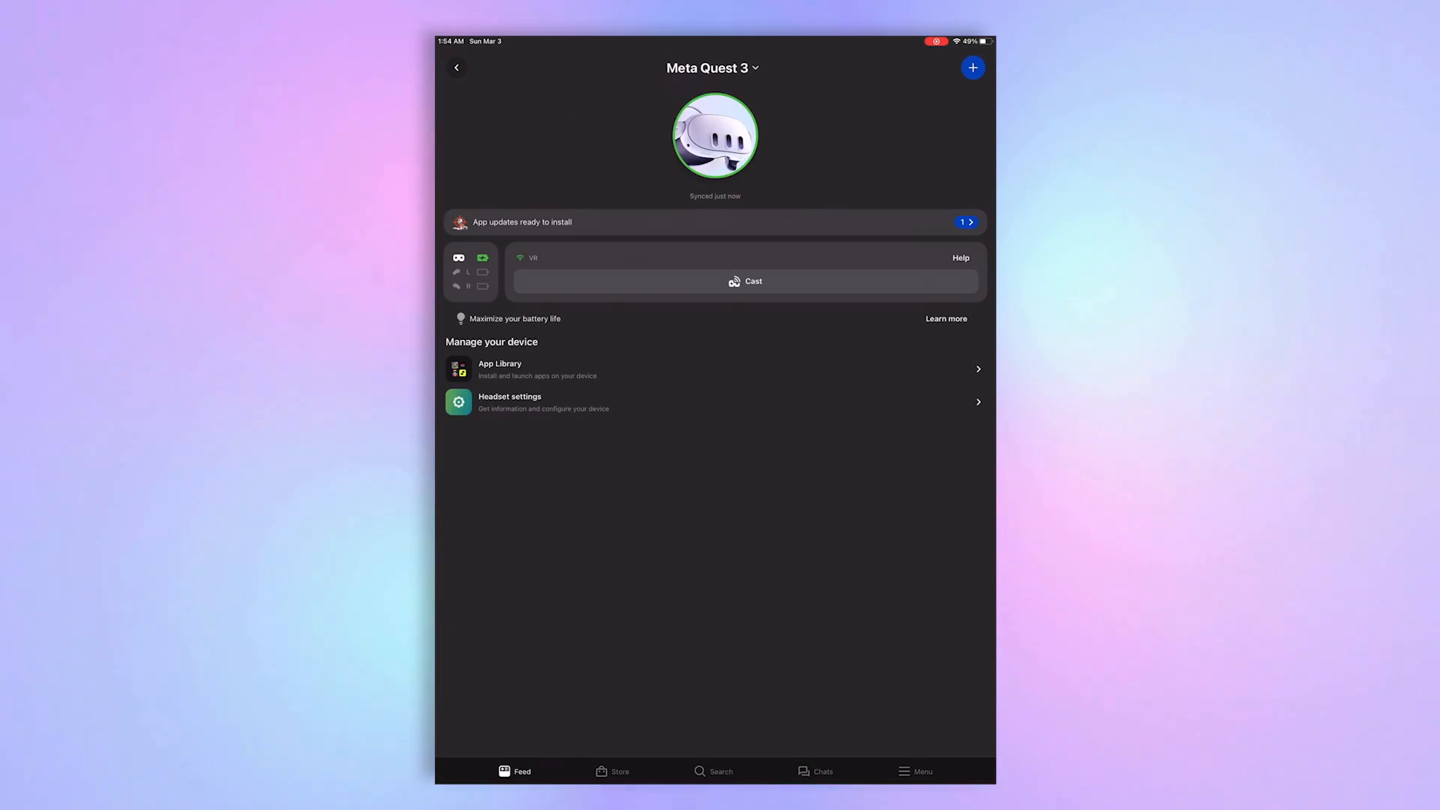
pyautogui.click(510, 401)
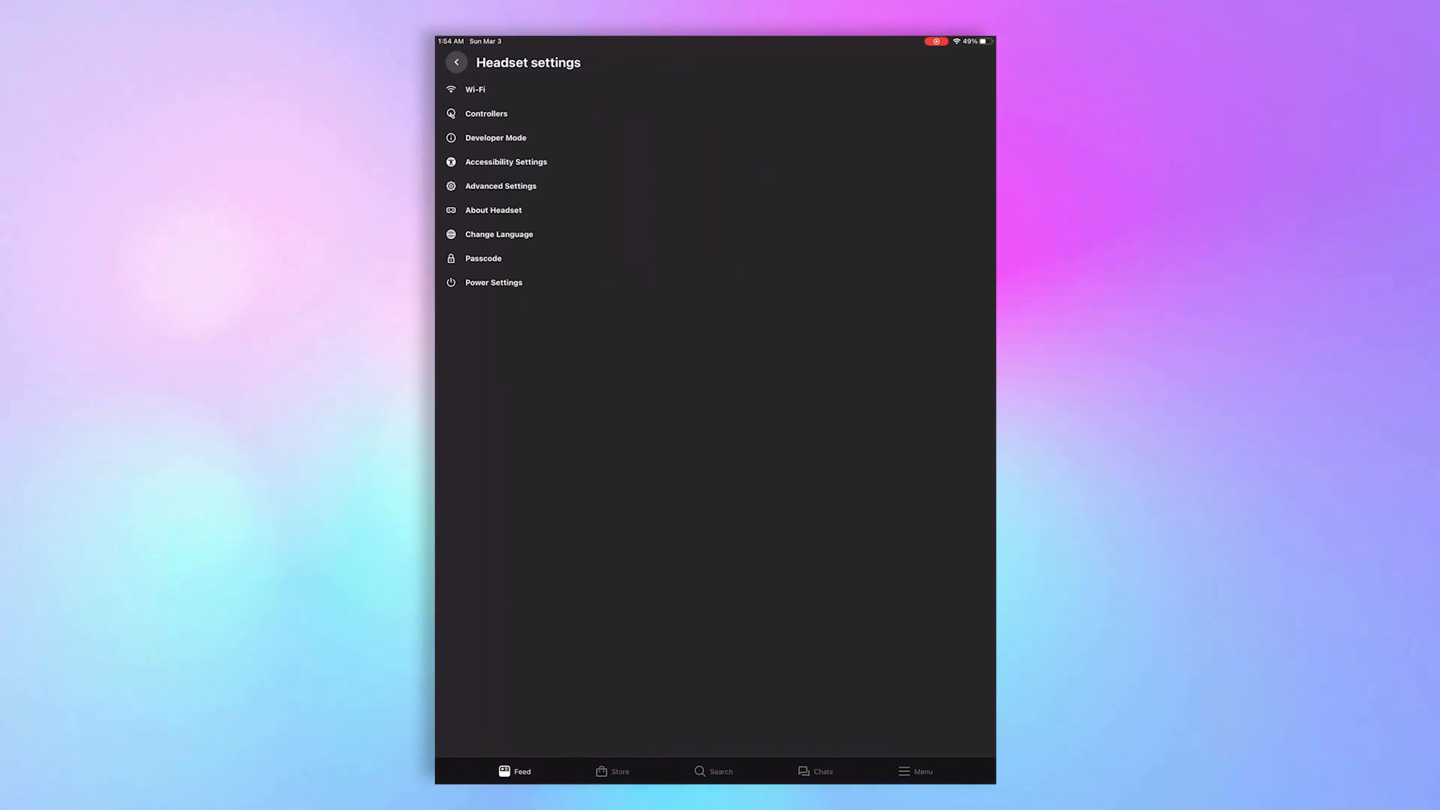
# - Turn on and confirm Debug Mode in the headset's Developer Mode settings
pyautogui.click(495, 138)
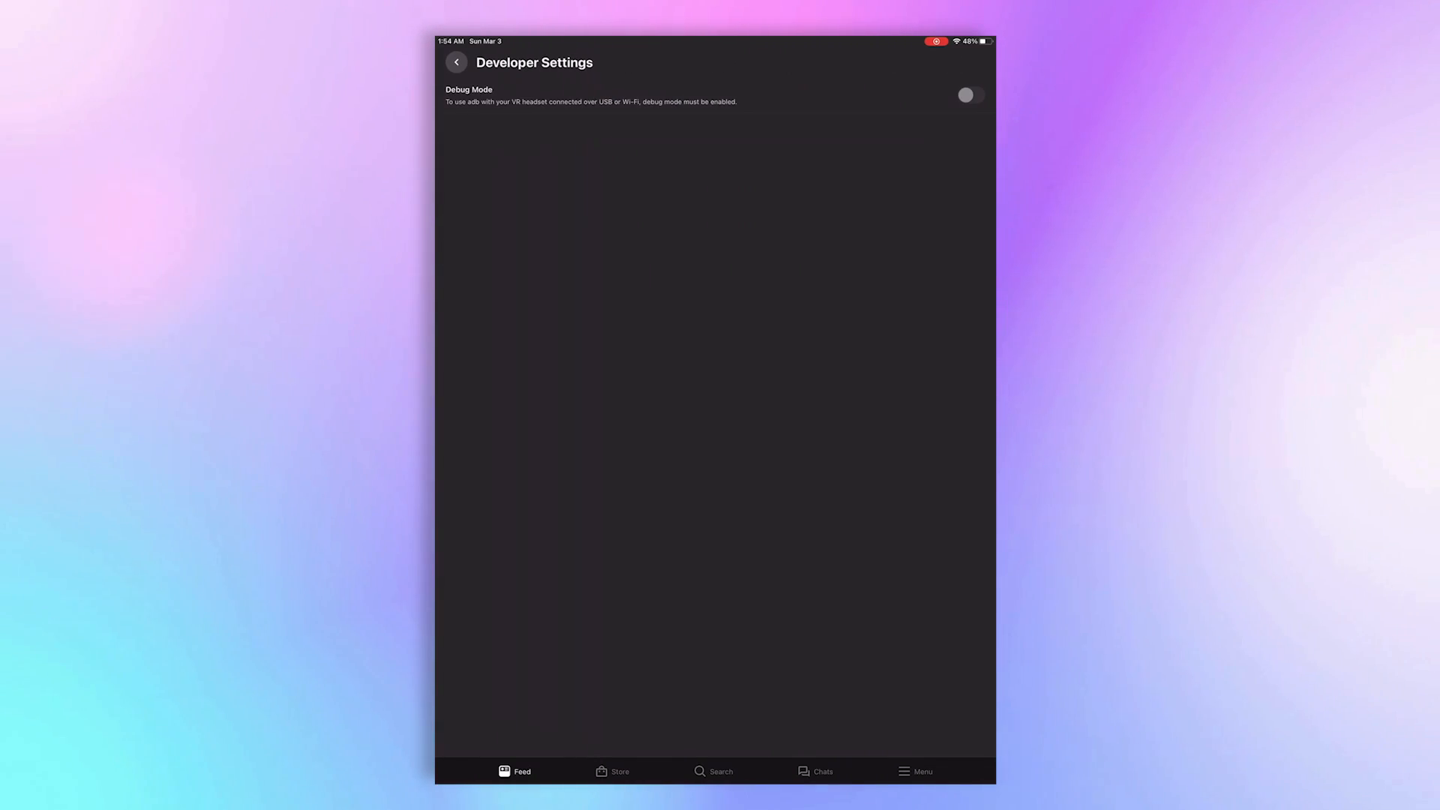
pyautogui.click(970, 95)
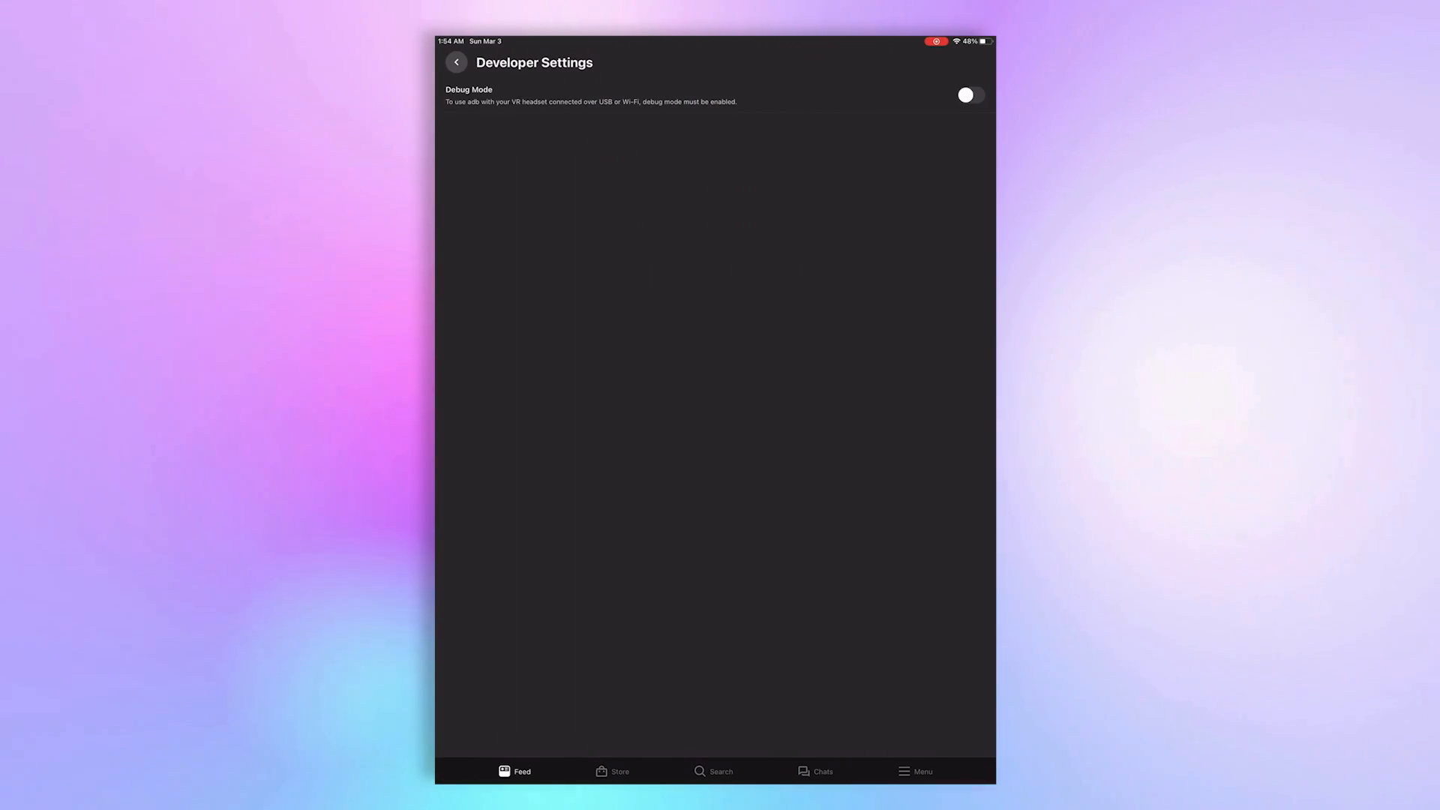
pyautogui.click(971, 96)
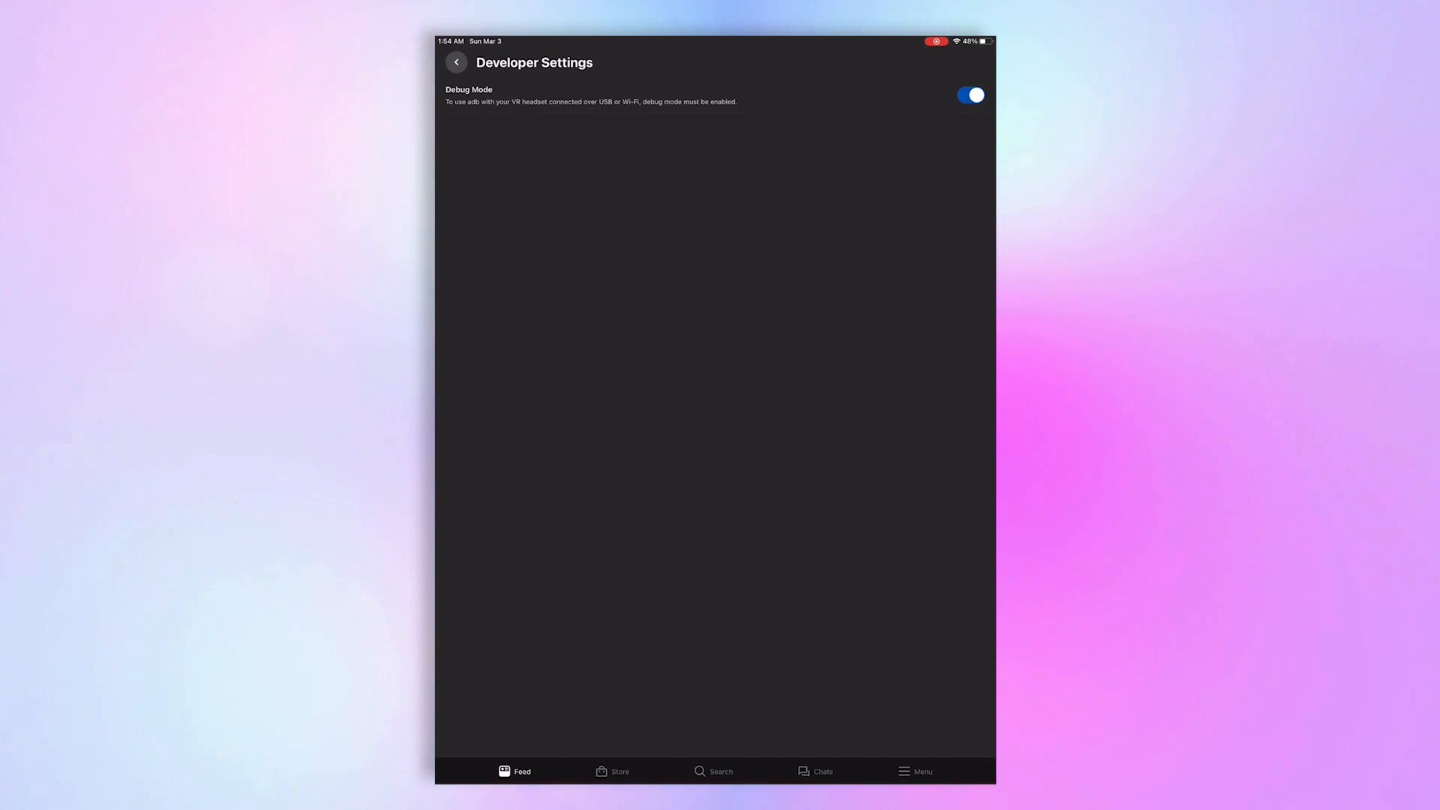